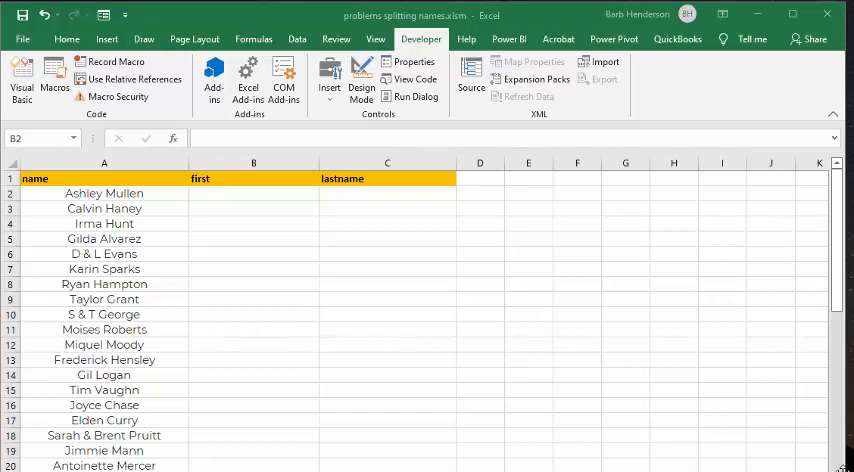
pyautogui.moveTo(746, 380)
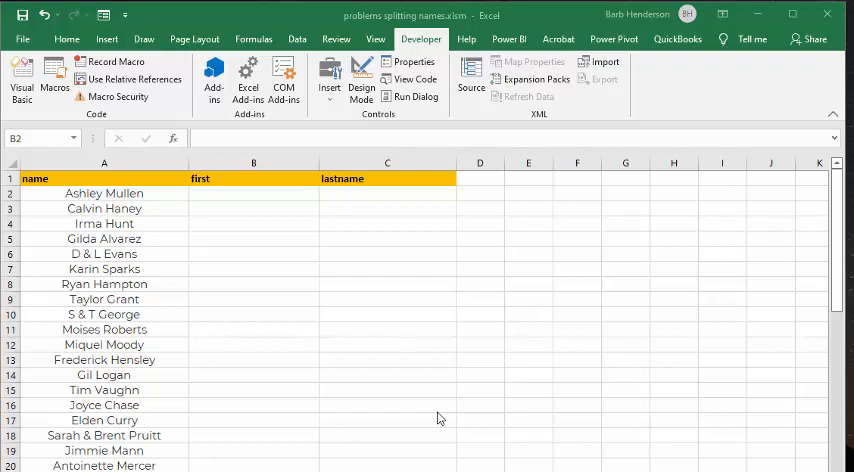
pyautogui.moveTo(416, 324)
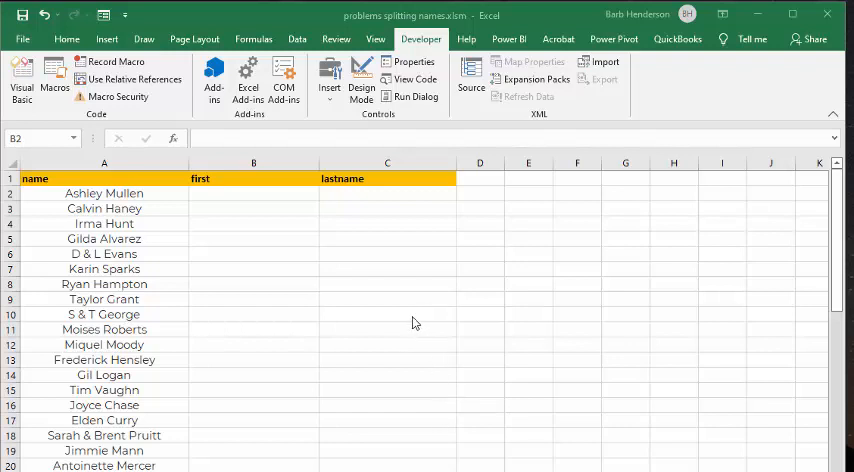
pyautogui.moveTo(414, 320)
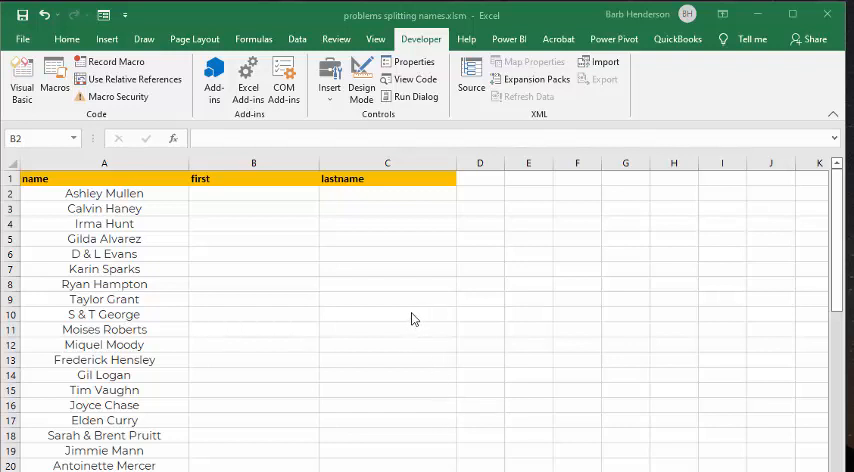
pyautogui.moveTo(436, 304)
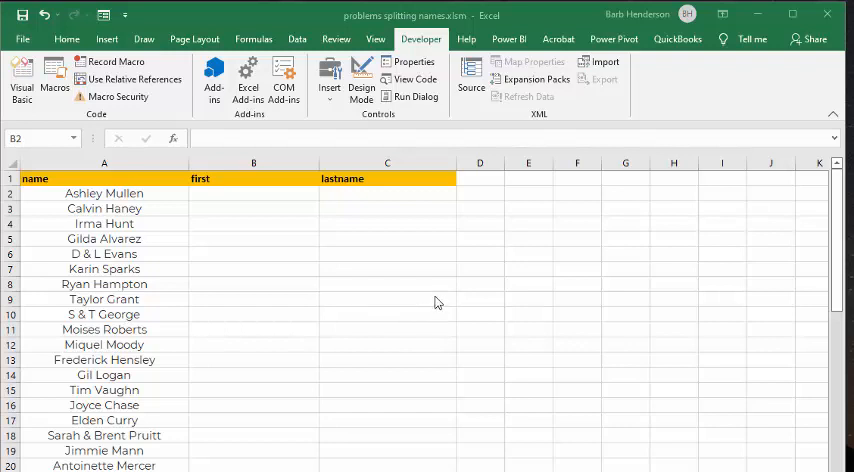
pyautogui.moveTo(516, 264)
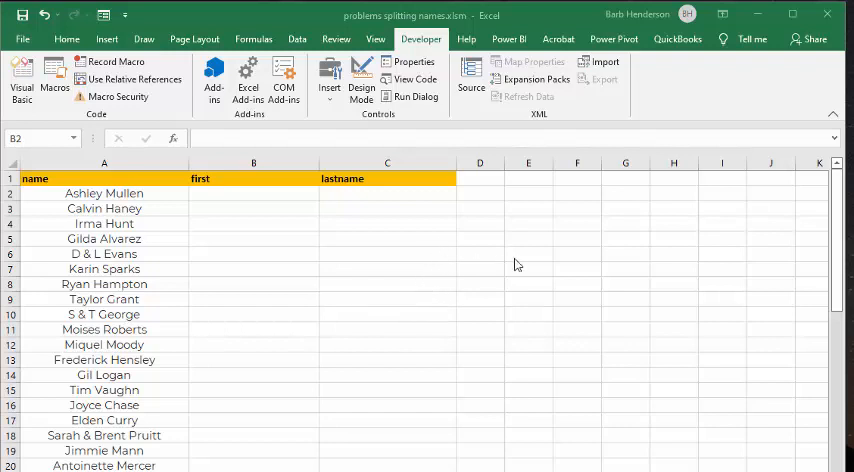
pyautogui.moveTo(504, 258)
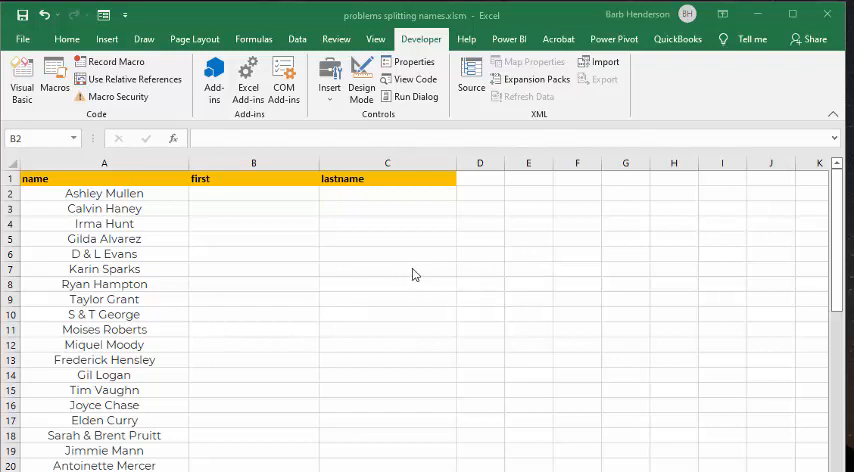
pyautogui.moveTo(328, 230)
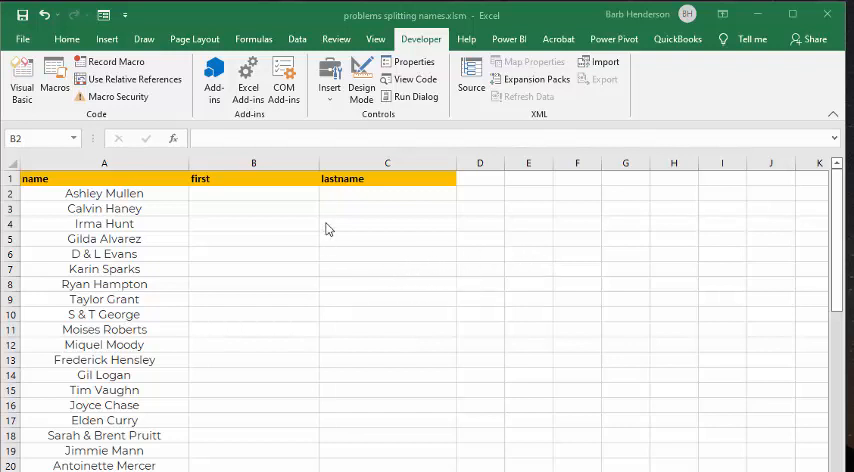
# Run the splitname macro from Developer > Macros and review the filled first and lastname columns.
pyautogui.scroll(-3)
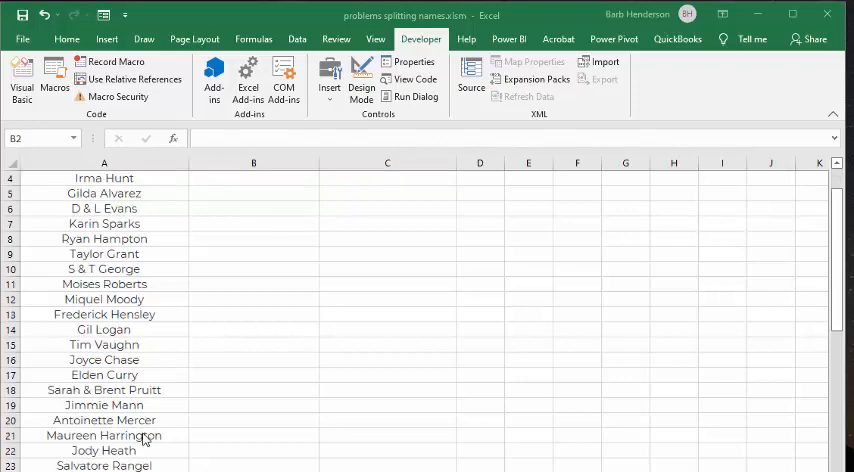
pyautogui.scroll(-3)
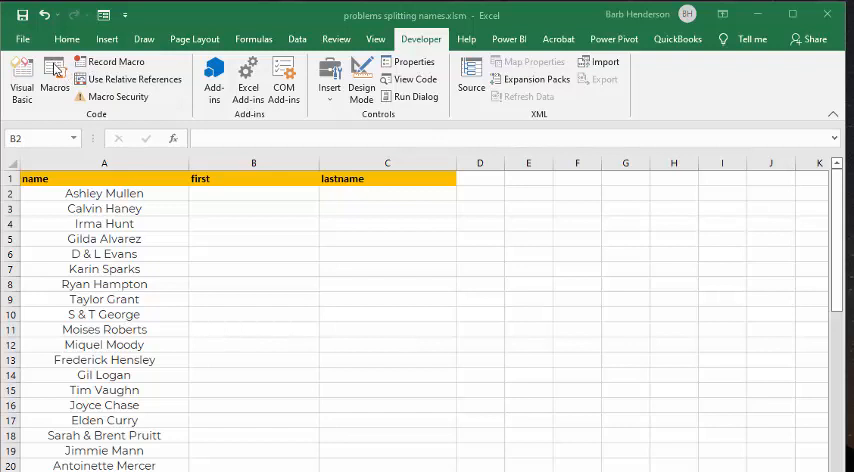
pyautogui.click(56, 80)
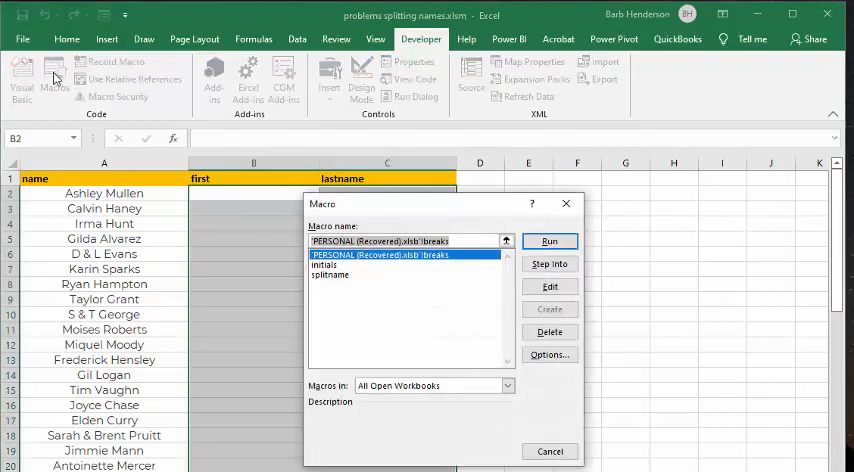
pyautogui.click(330, 276)
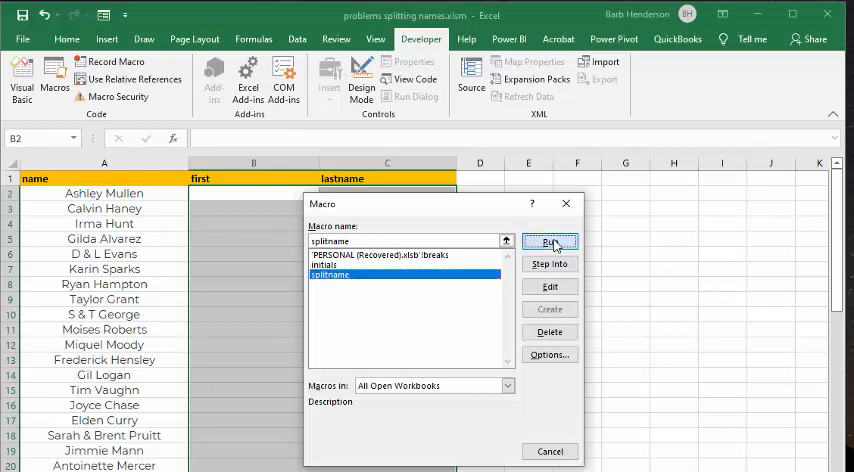
pyautogui.click(552, 242)
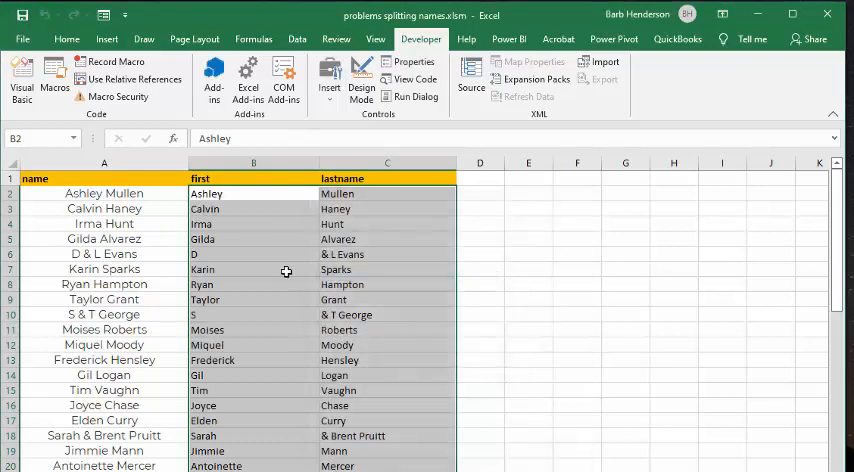
pyautogui.moveTo(596, 280)
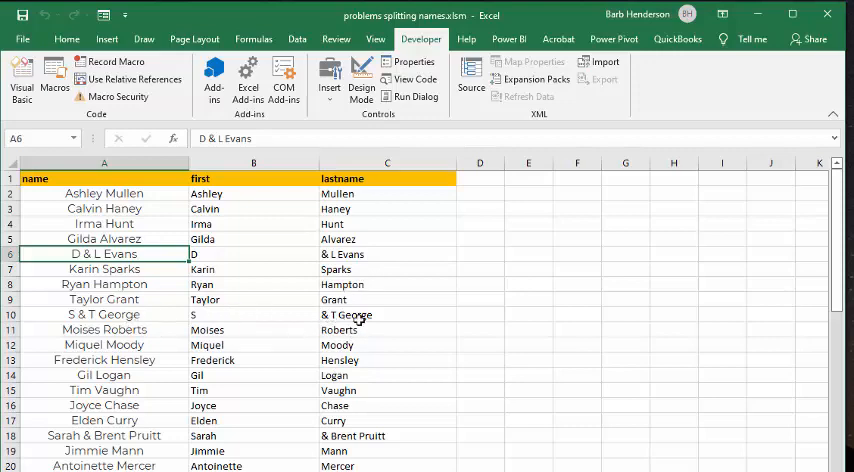
pyautogui.scroll(-3)
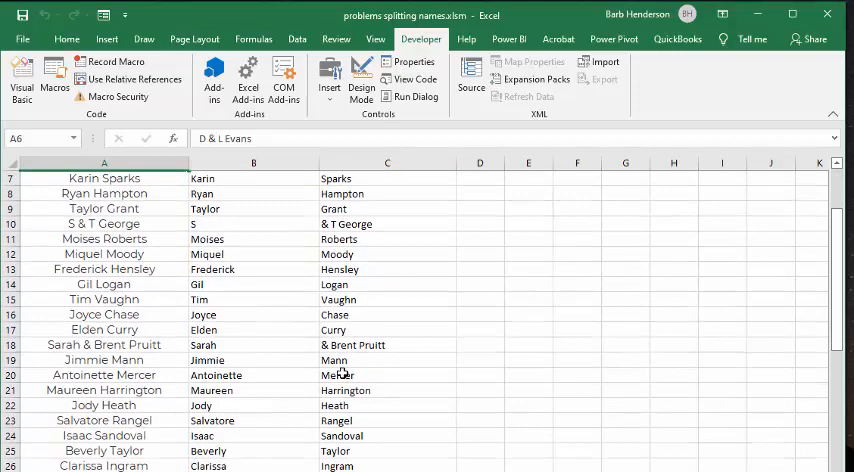
pyautogui.scroll(-3)
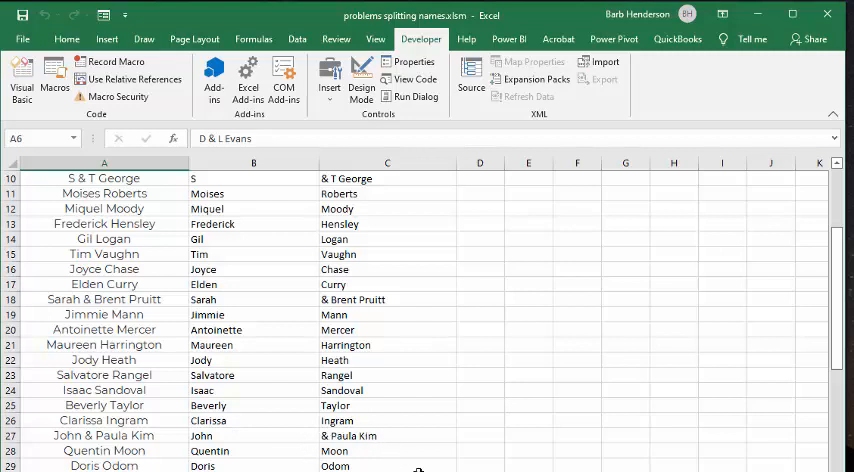
pyautogui.scroll(3)
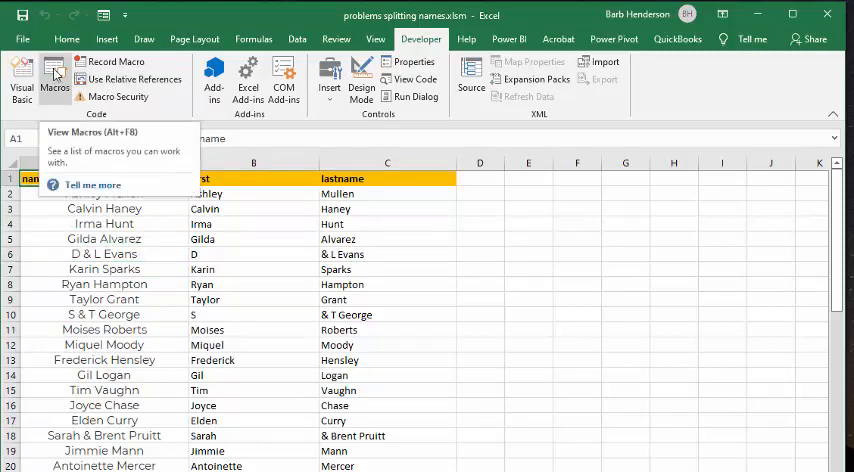
pyautogui.click(54, 80)
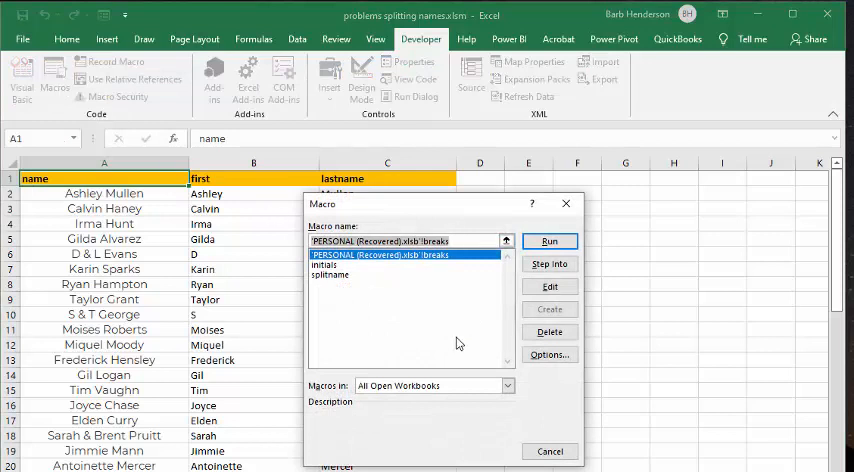
pyautogui.click(330, 264)
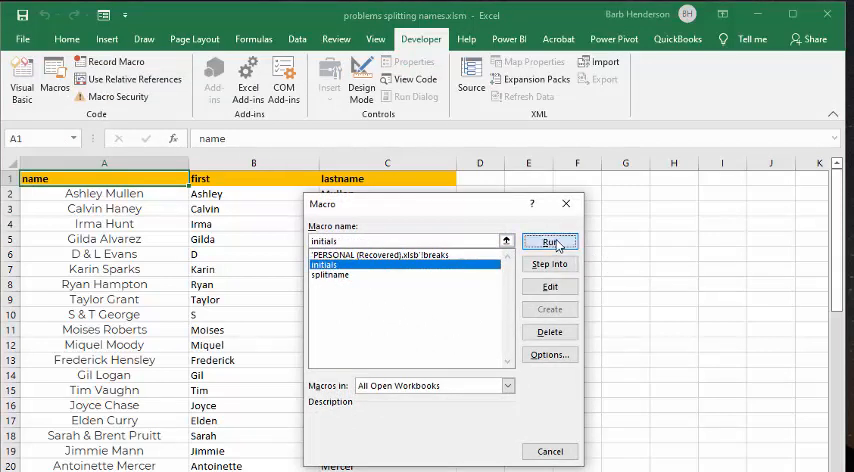
pyautogui.click(550, 242)
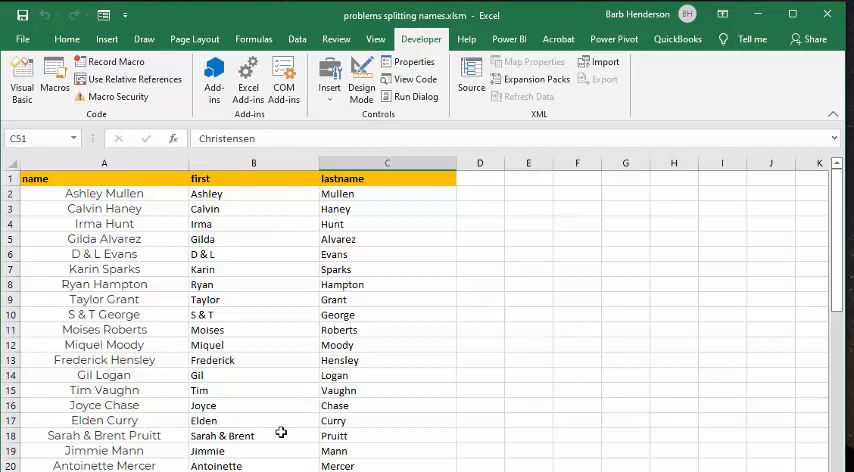
pyautogui.moveTo(280, 432)
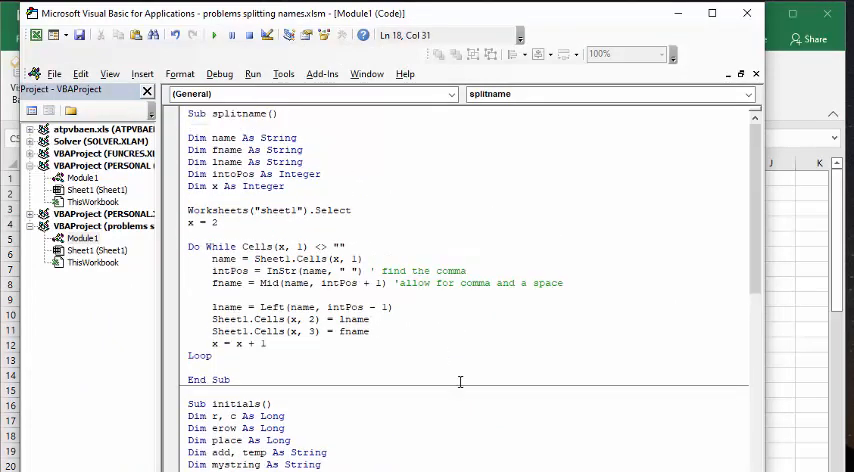
pyautogui.moveTo(340, 232)
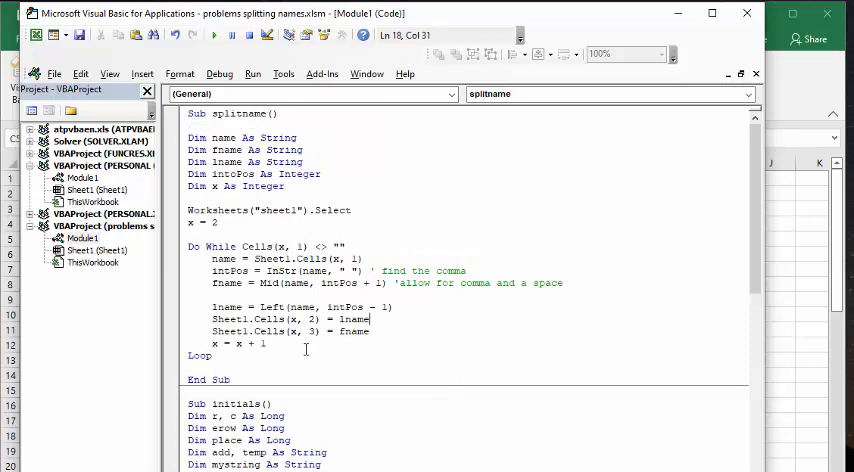
# Scroll the VBA module down from the splitname code to the initials macro.
pyautogui.scroll(-3)
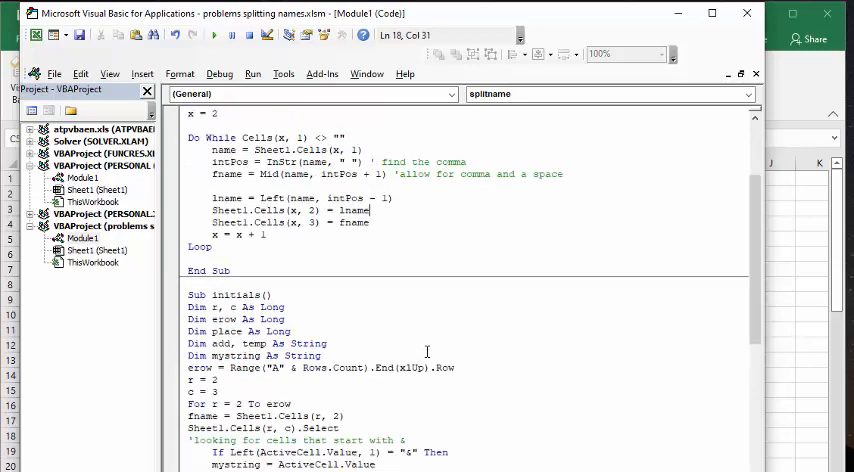
pyautogui.scroll(-3)
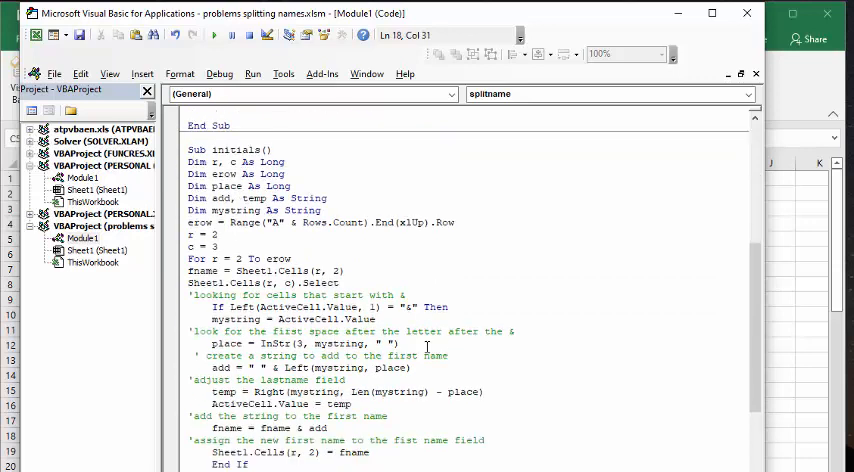
pyautogui.scroll(-3)
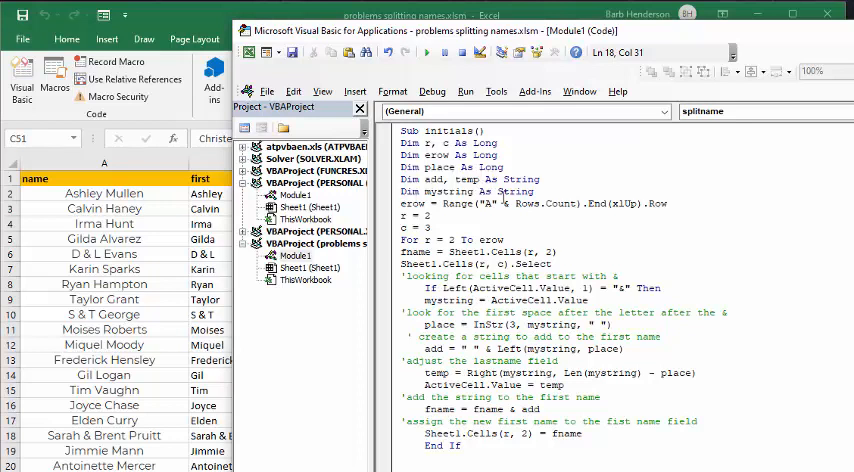
pyautogui.moveTo(580, 220)
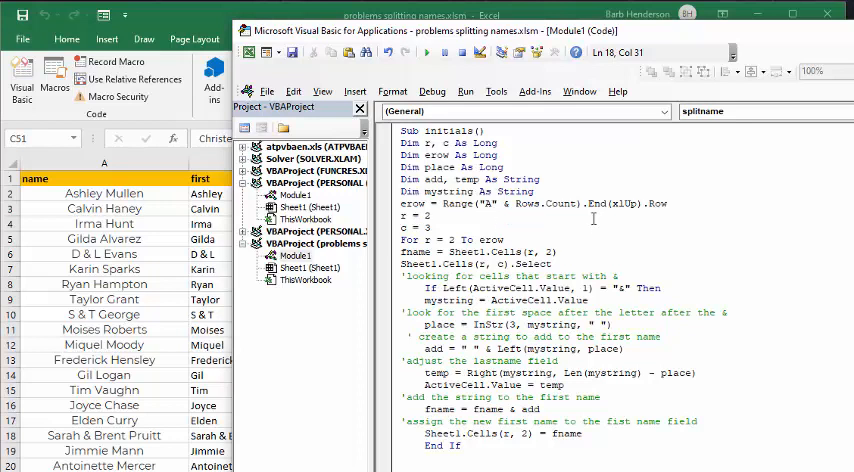
pyautogui.moveTo(584, 228)
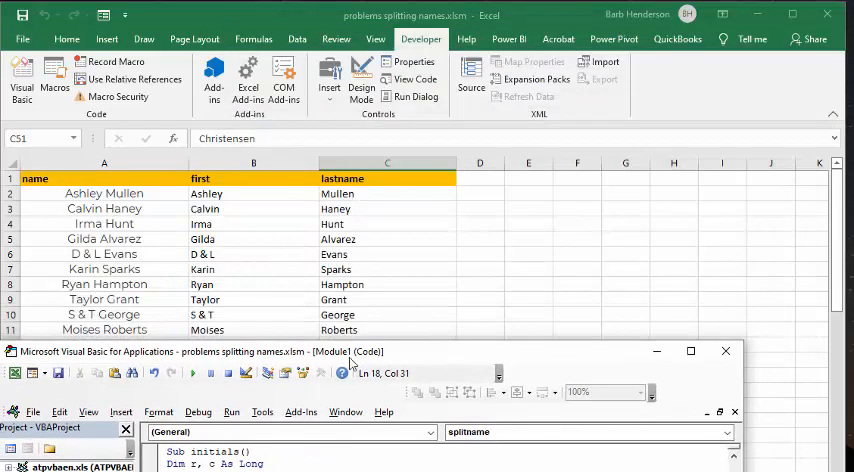
pyautogui.moveTo(420, 360)
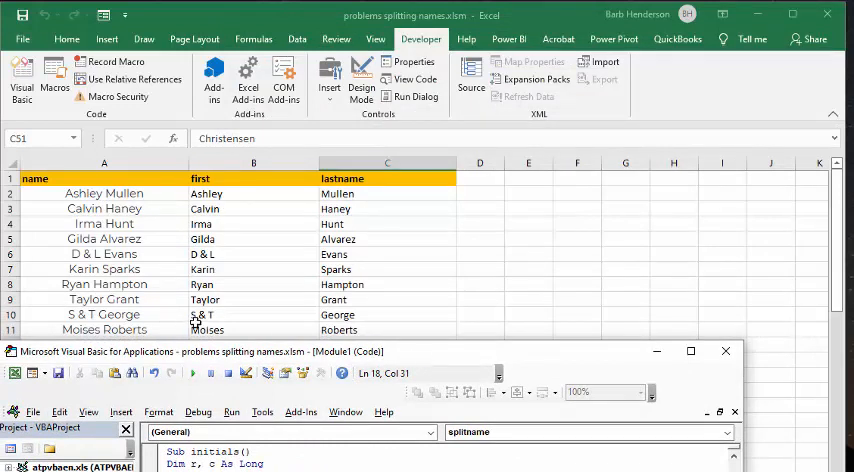
pyautogui.moveTo(464, 360)
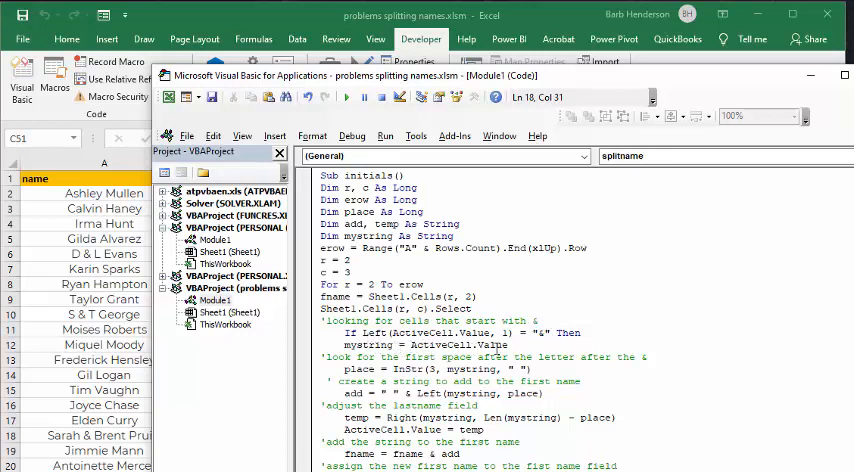
pyautogui.moveTo(536, 344)
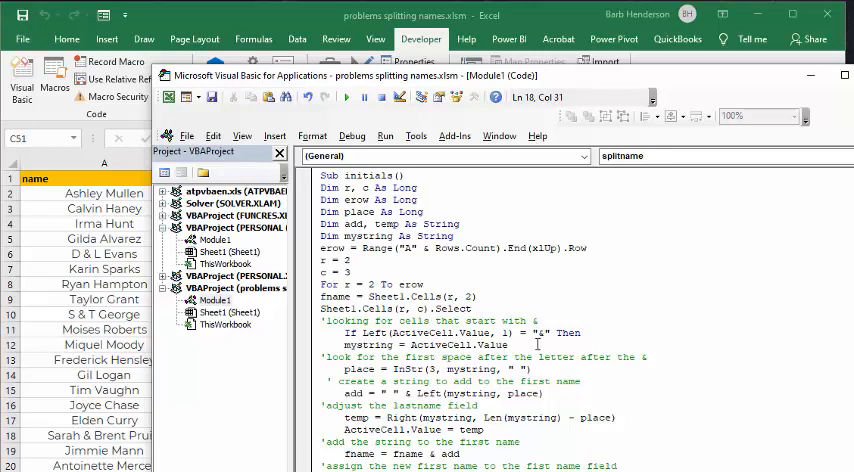
pyautogui.moveTo(538, 348)
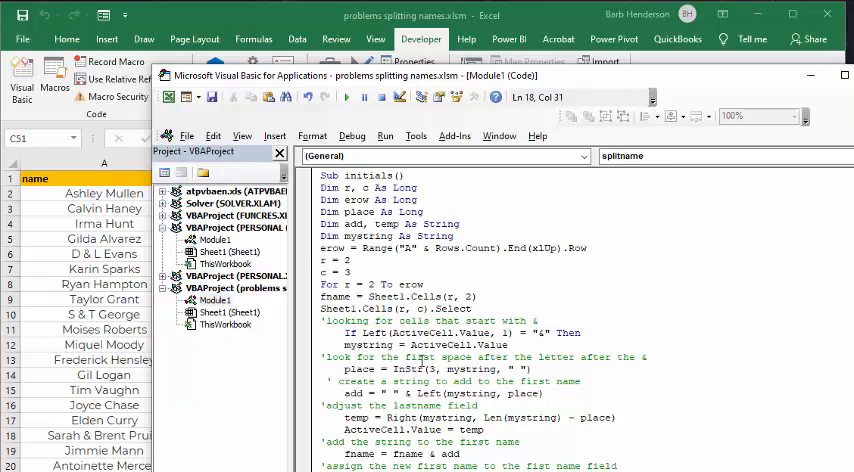
pyautogui.moveTo(586, 94)
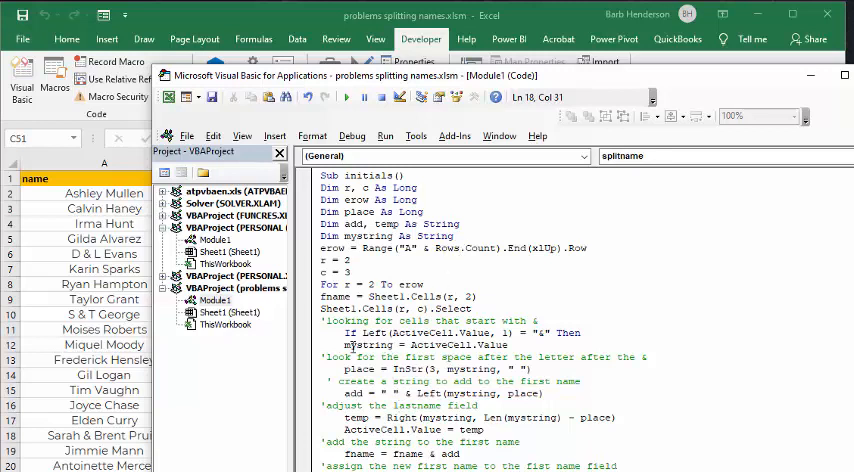
pyautogui.moveTo(400, 368)
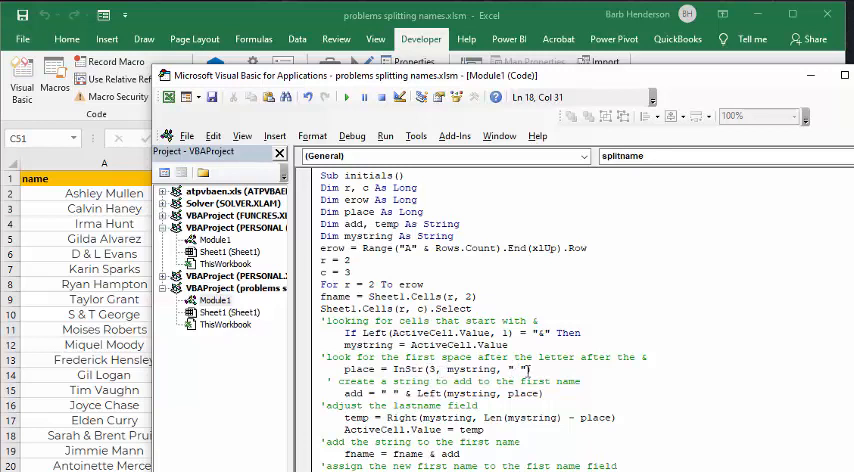
pyautogui.scroll(-3)
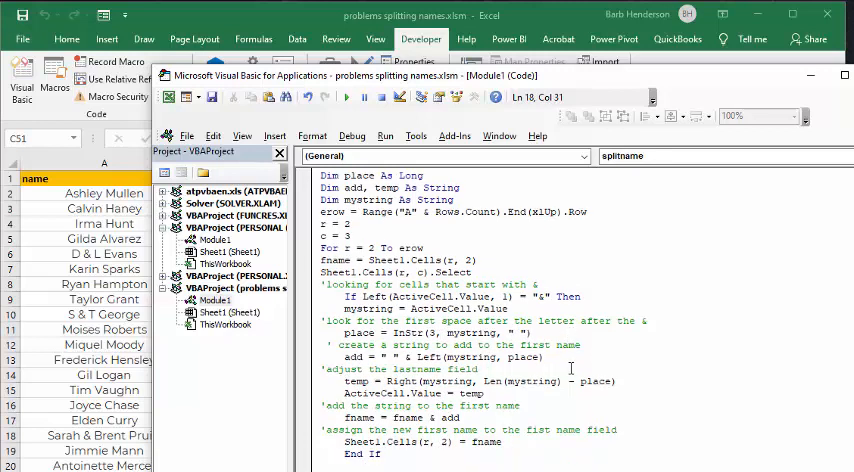